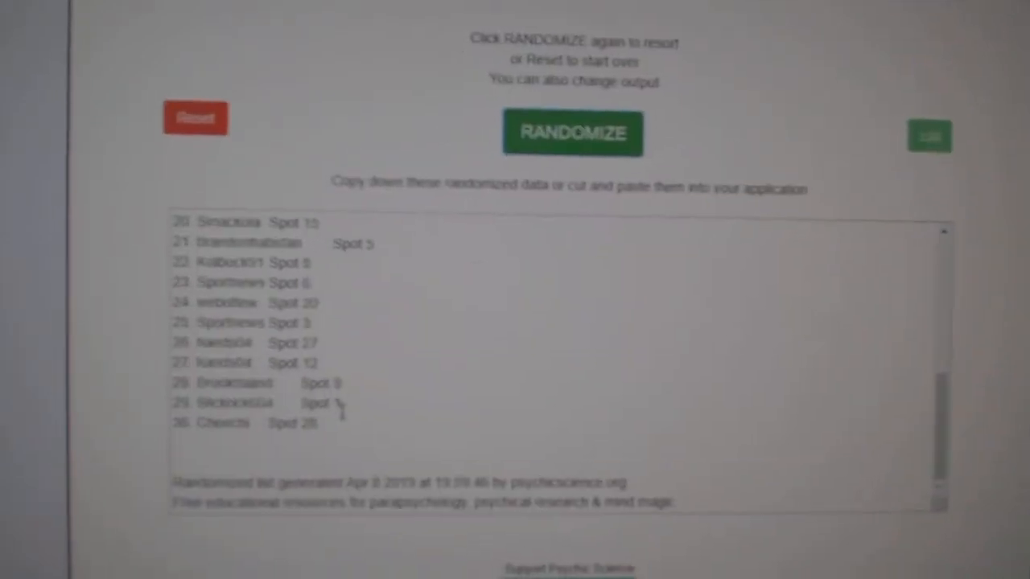
Select all 30 randomized username and spot-number lines in the output box
{"action": "left_click", "coordinate": [572, 133]}
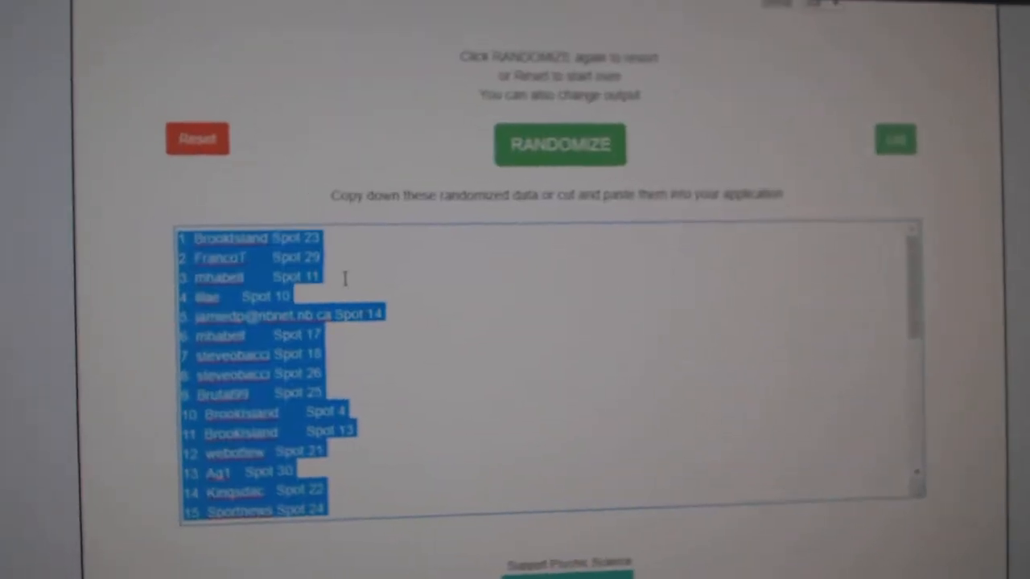
Select the hockey team list and randomize it into a new order
{"action": "left_click", "coordinate": [560, 144]}
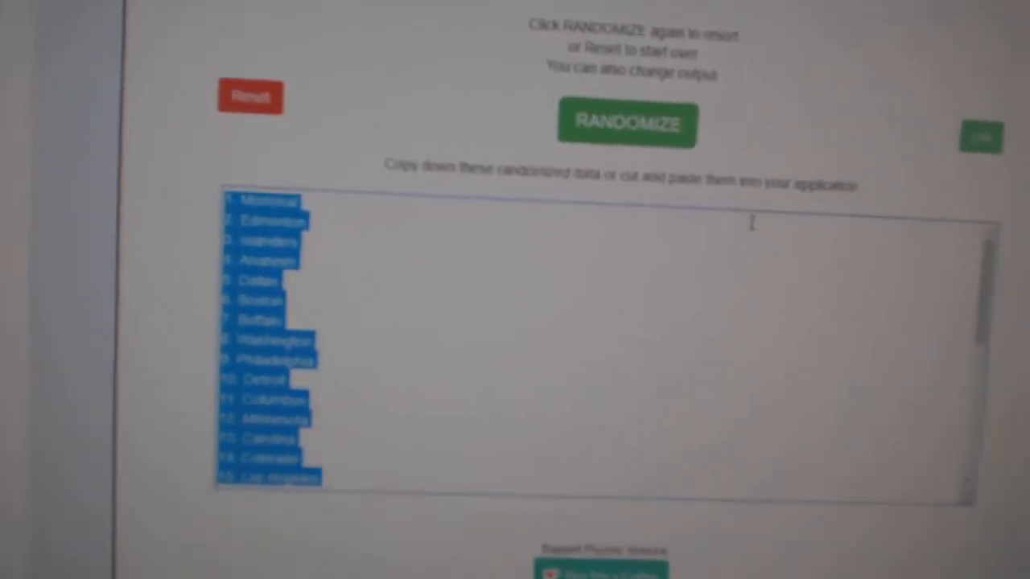
{"action": "left_click", "coordinate": [626, 123]}
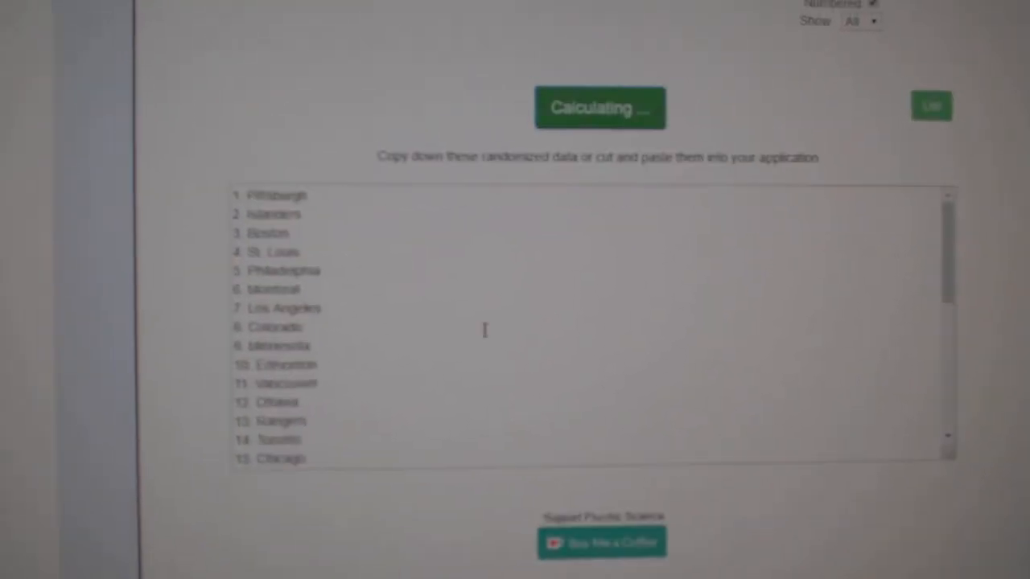
{"action": "left_click", "coordinate": [599, 107]}
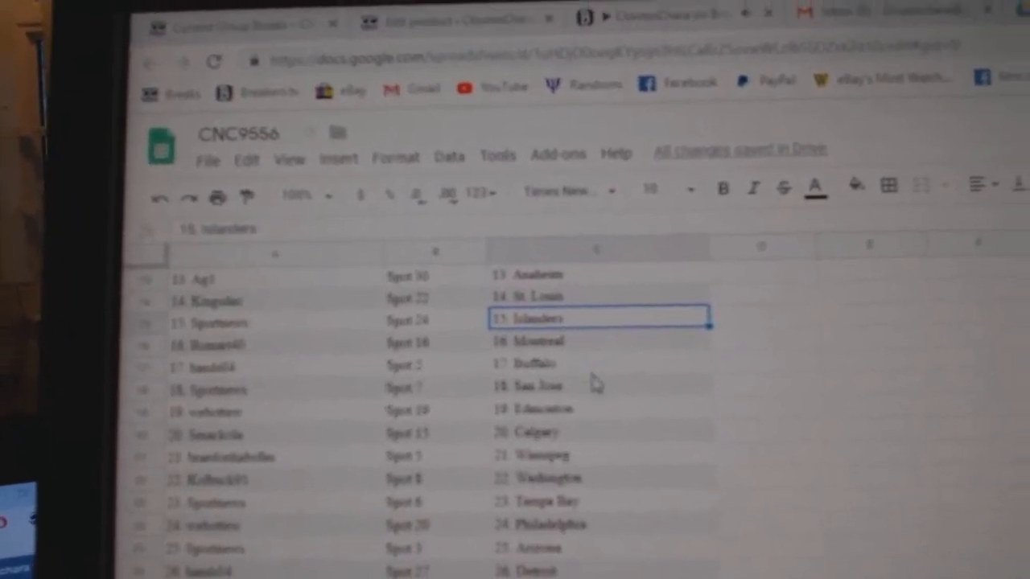
Scroll down the sheet to check all 30 name, spot and team rows
{"action": "scroll", "scroll_direction": "down", "scroll_amount": 3}
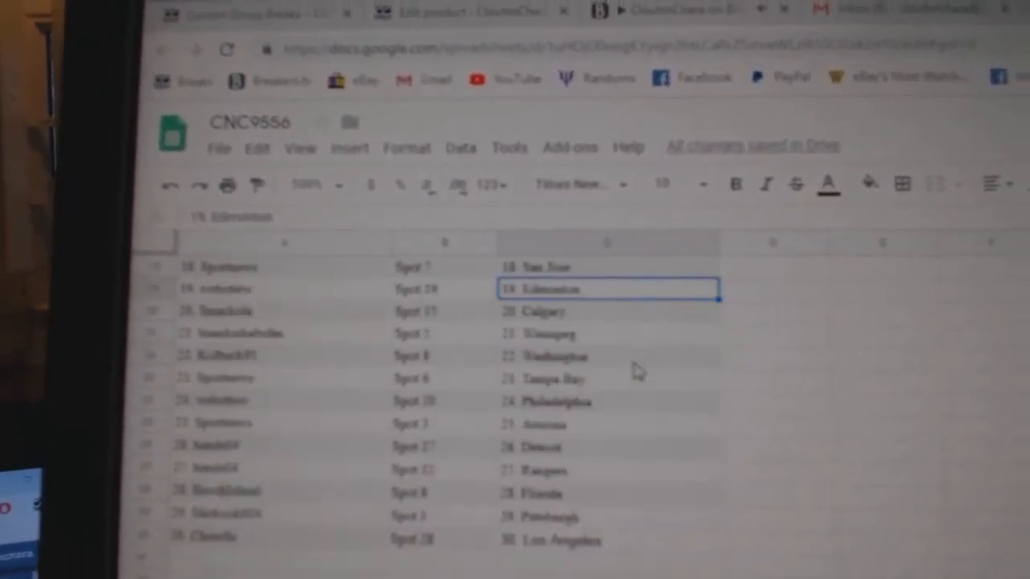